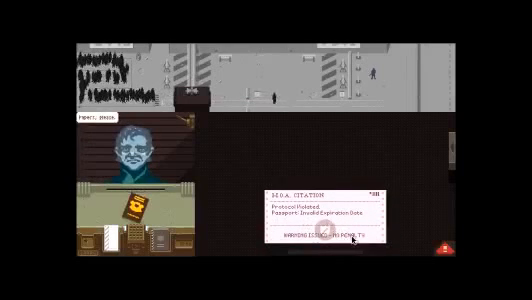
# - Move the M.O.A. warning citation for the expired passport off the booth counter
pyautogui.click(345, 238)
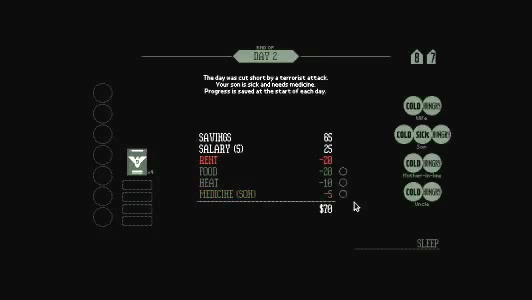
pyautogui.moveTo(425, 257)
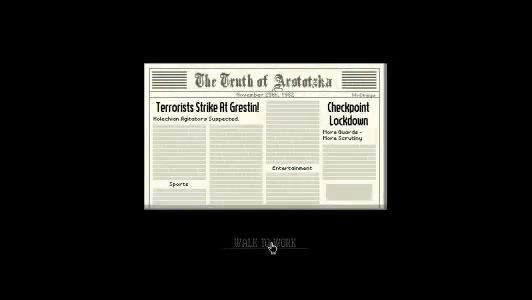
# - Choose Walk to Work on the newspaper screen to begin Day 3
pyautogui.click(256, 245)
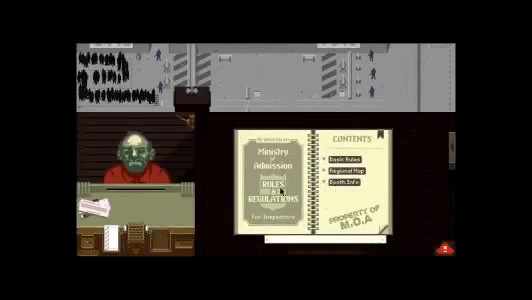
# - Select 'Basic Rules' in the rulebook contents to show the passport and entry ticket rules
pyautogui.click(355, 159)
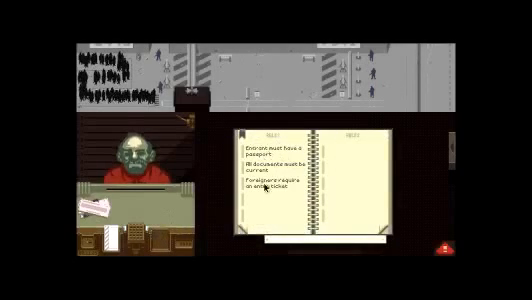